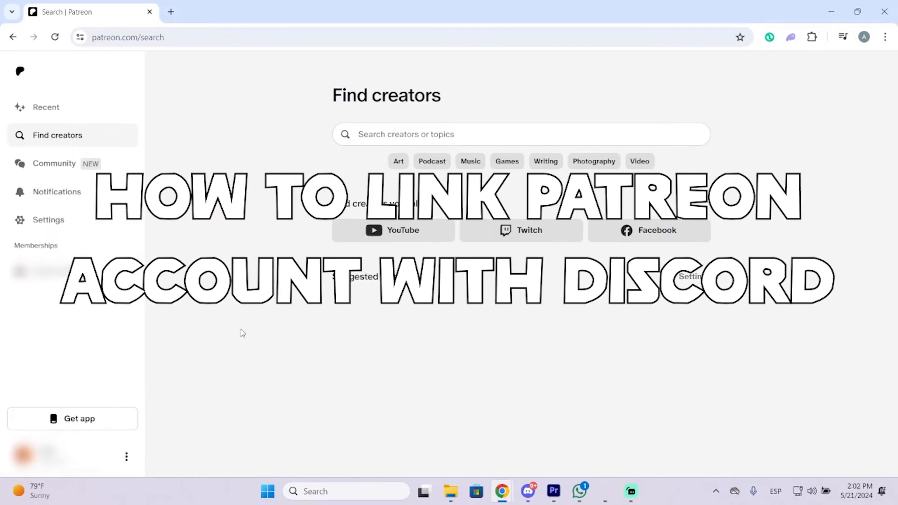
mouse_move(582, 354)
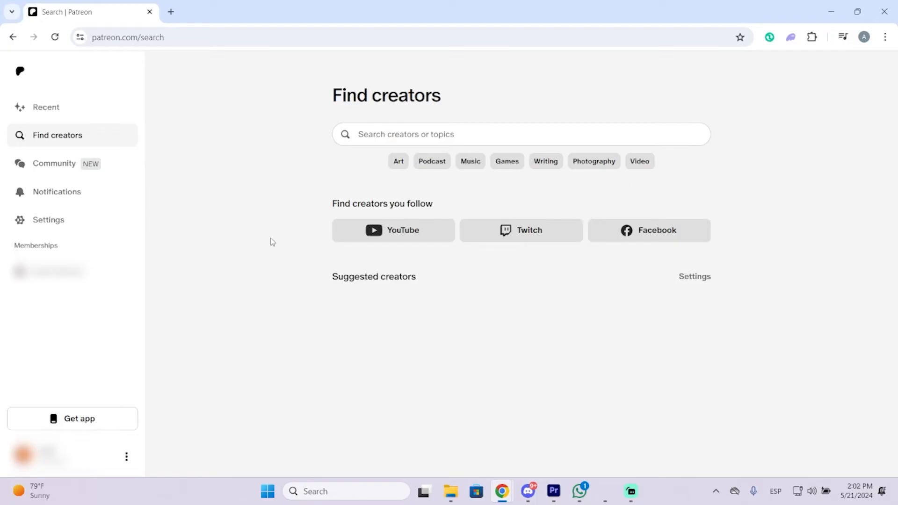
mouse_move(216, 261)
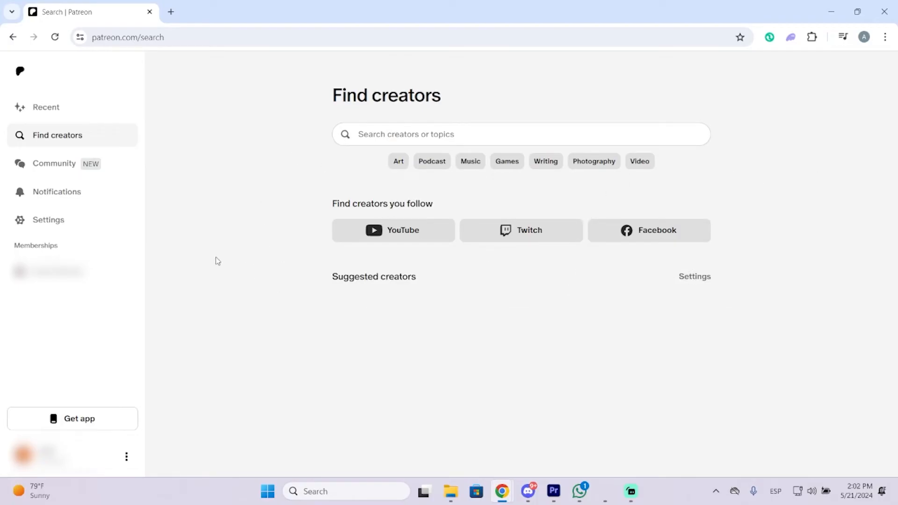
mouse_move(254, 177)
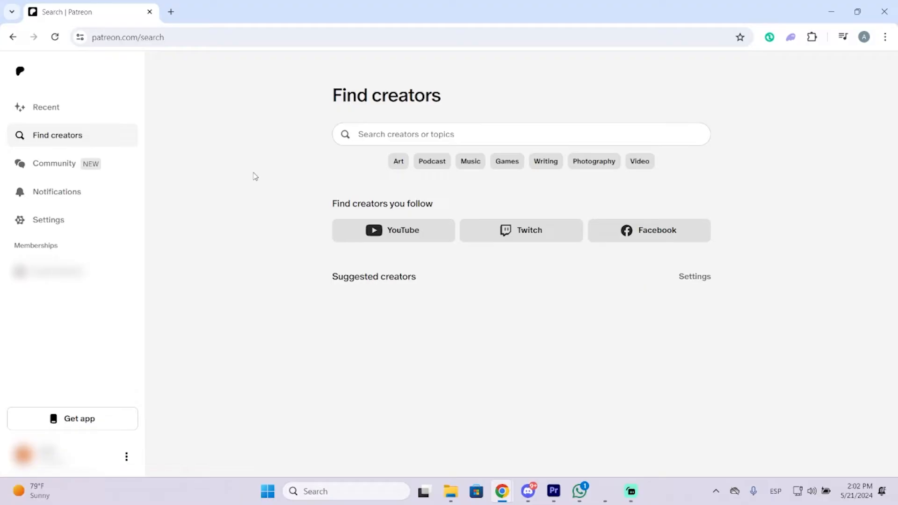
mouse_move(226, 280)
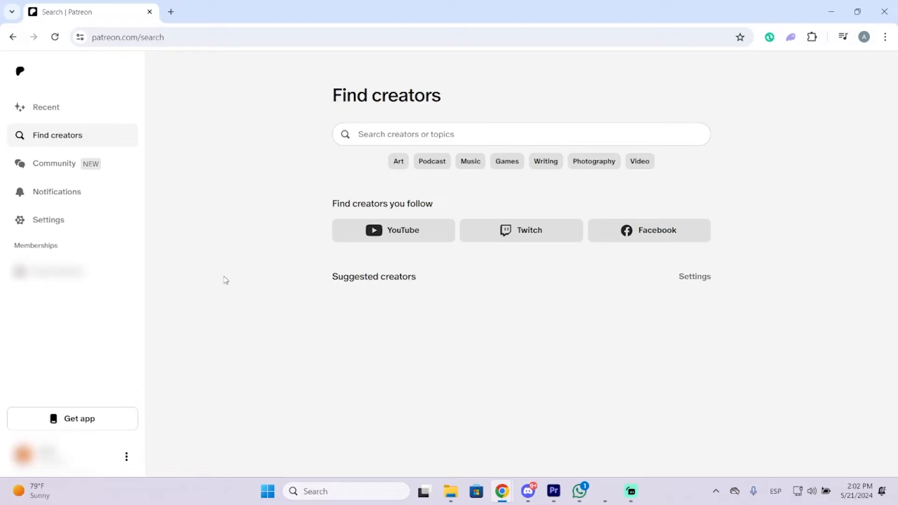
mouse_move(113, 250)
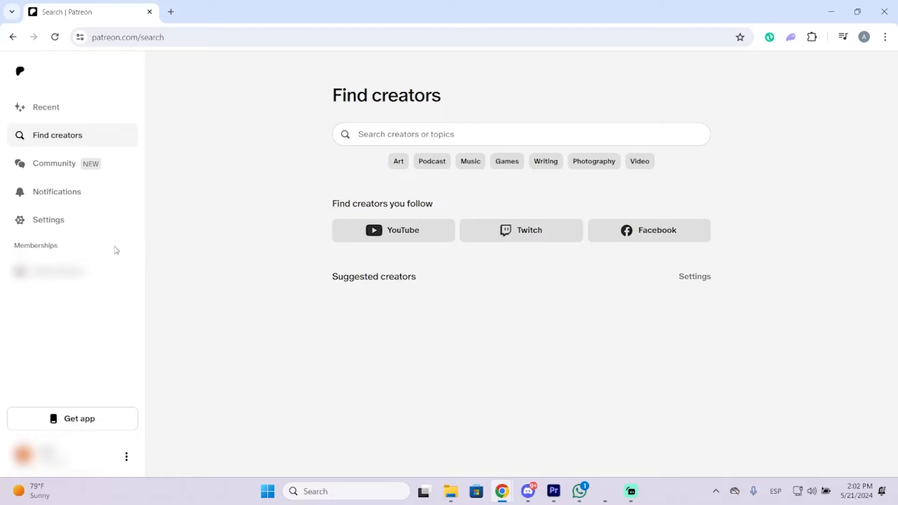
mouse_move(203, 282)
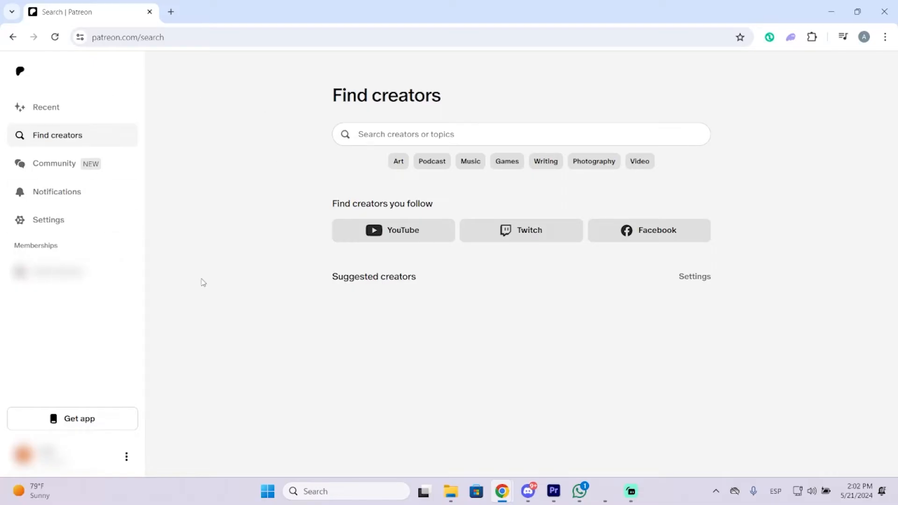
mouse_move(93, 304)
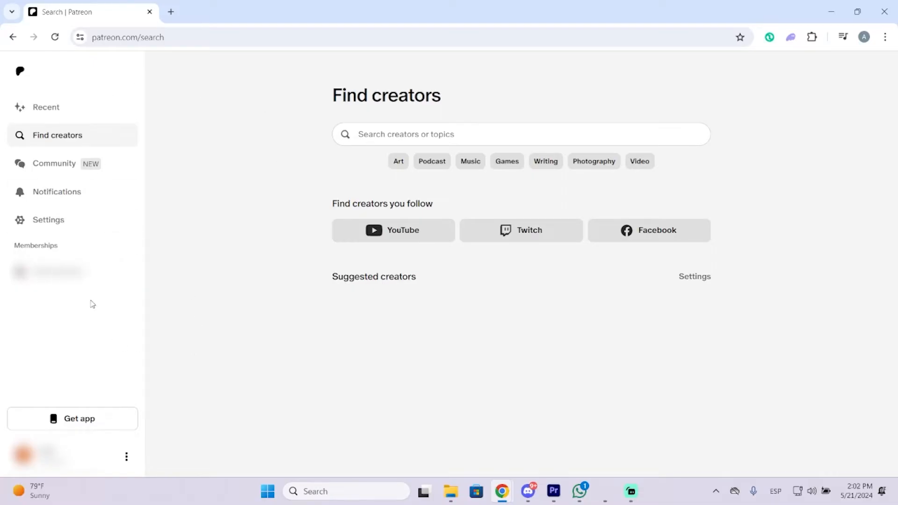
mouse_move(159, 219)
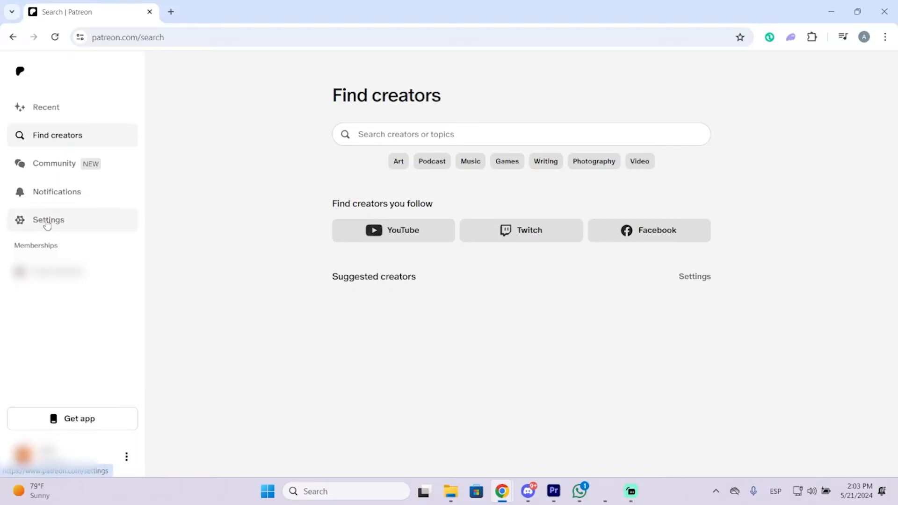
Step: Reach the Connected apps settings listing Discord, Vimeo and Spotify via Settings > More
click(48, 219)
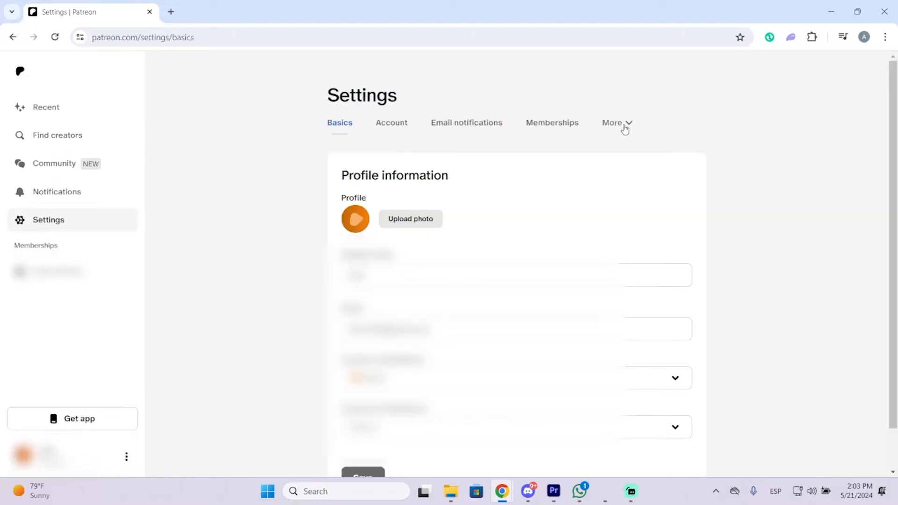
click(611, 122)
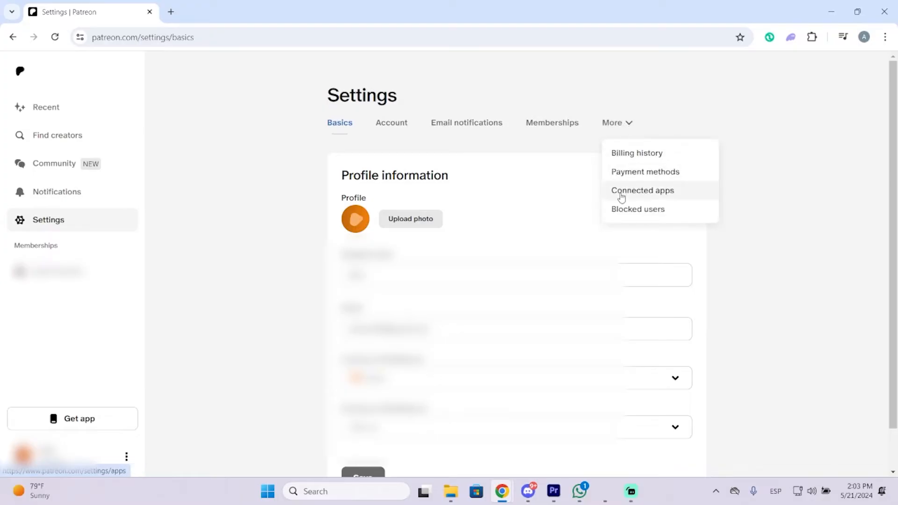
click(643, 190)
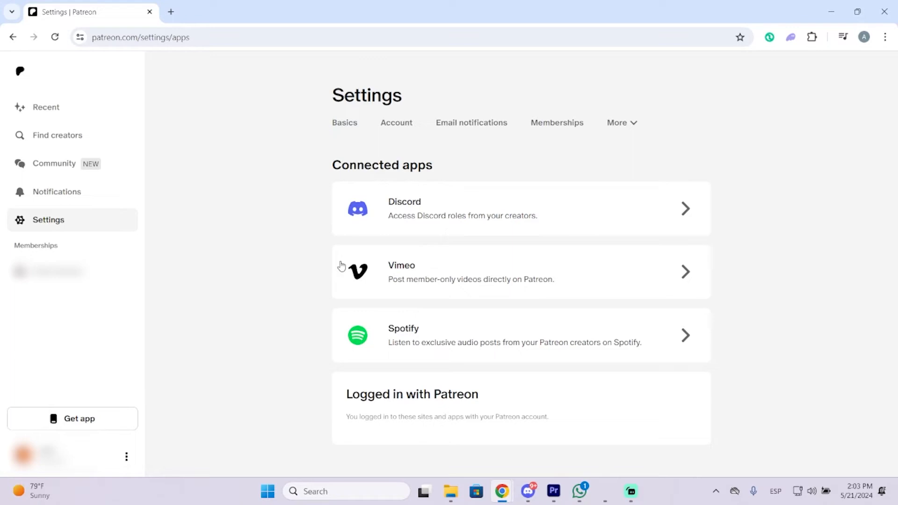
mouse_move(214, 395)
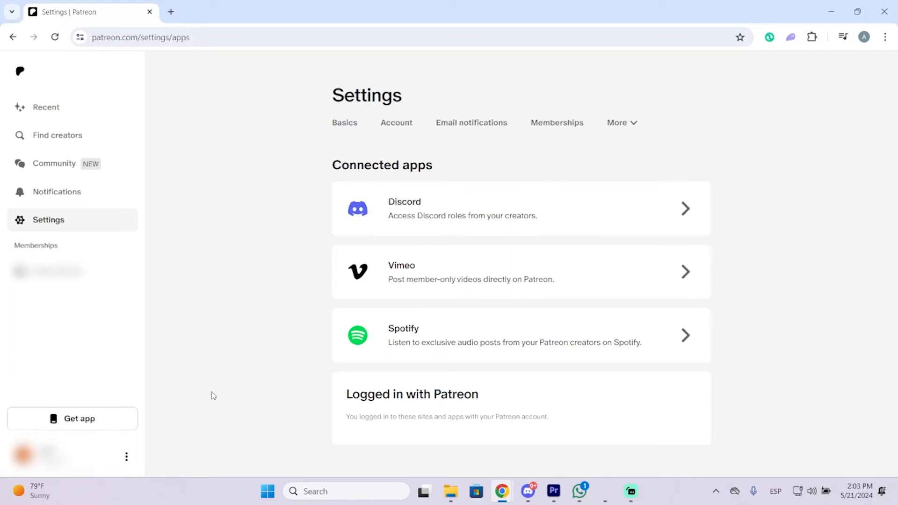
mouse_move(686, 208)
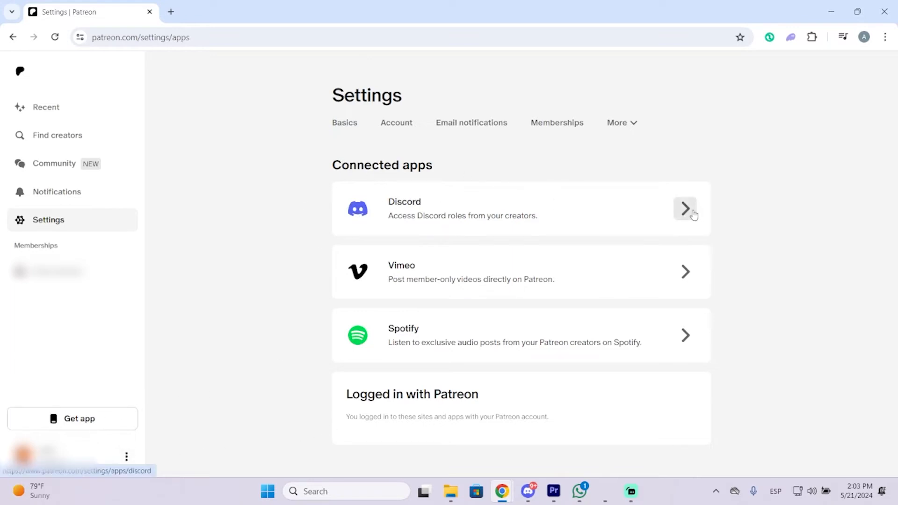
Step: Enter the Discord row's settings and start connecting a Discord account
click(685, 209)
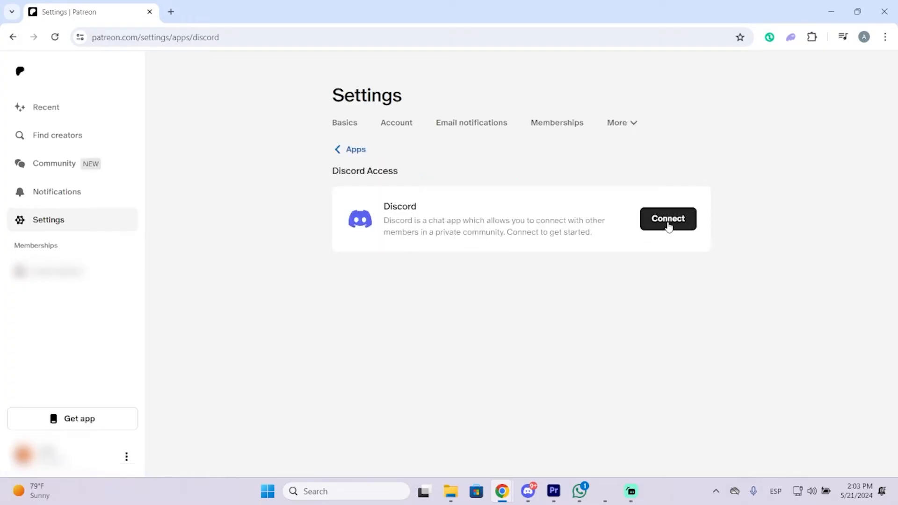
click(667, 218)
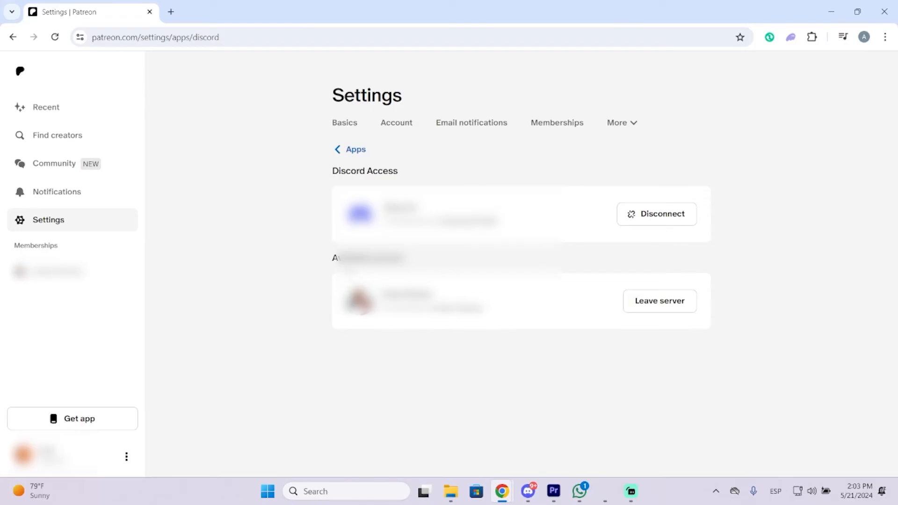
mouse_move(323, 265)
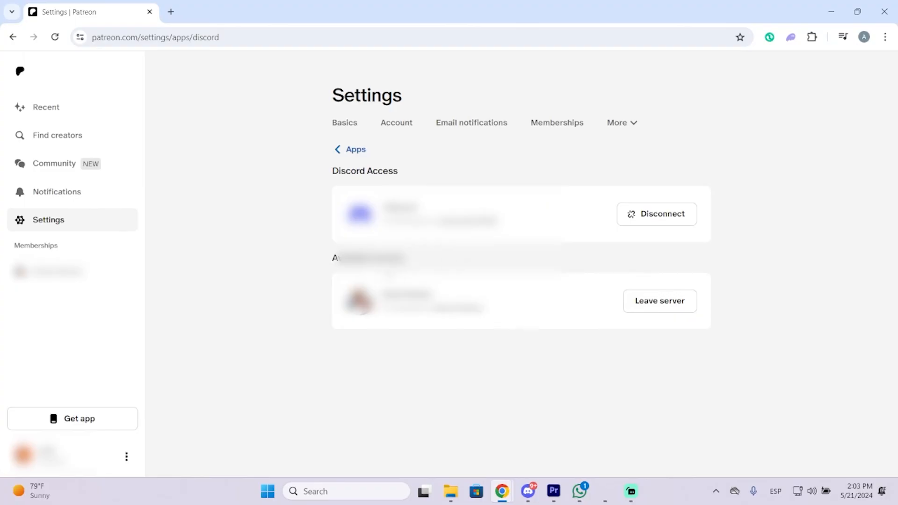
mouse_move(636, 226)
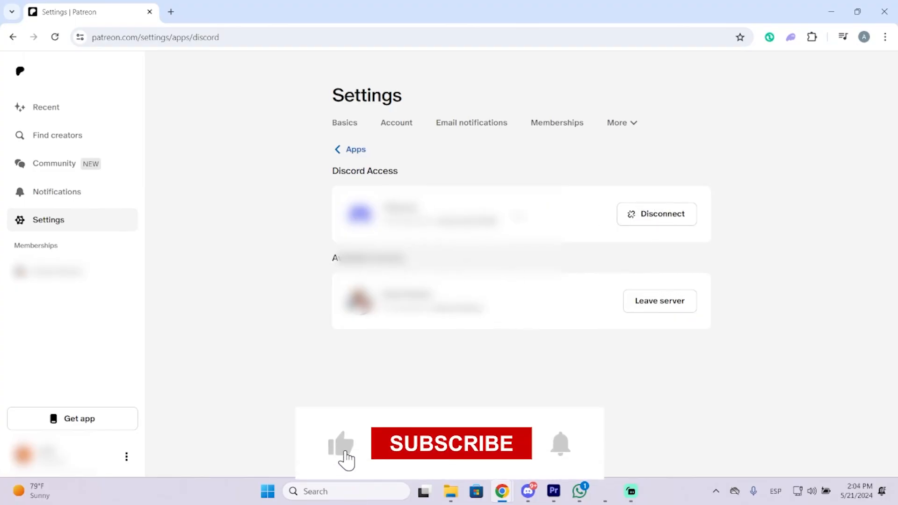
Step: Authorize Discord so the page shows the linked account with Disconnect and a joined server
click(451, 443)
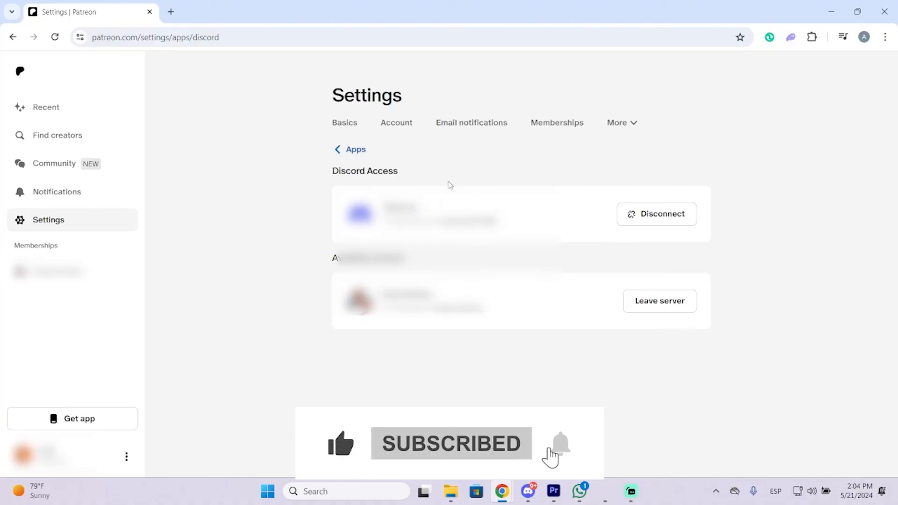